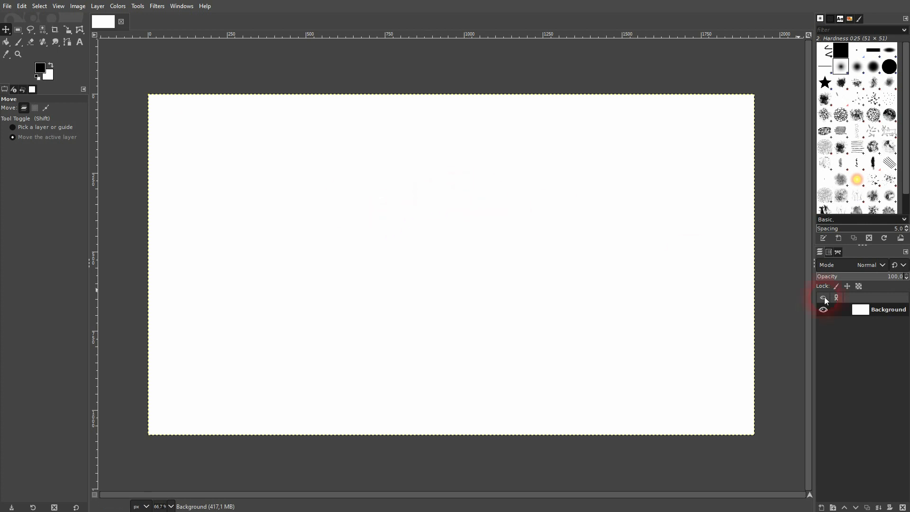
Step: Hide the white Background layer and add a transparent layer named 'Brush' above it
click(822, 297)
text(Brush)
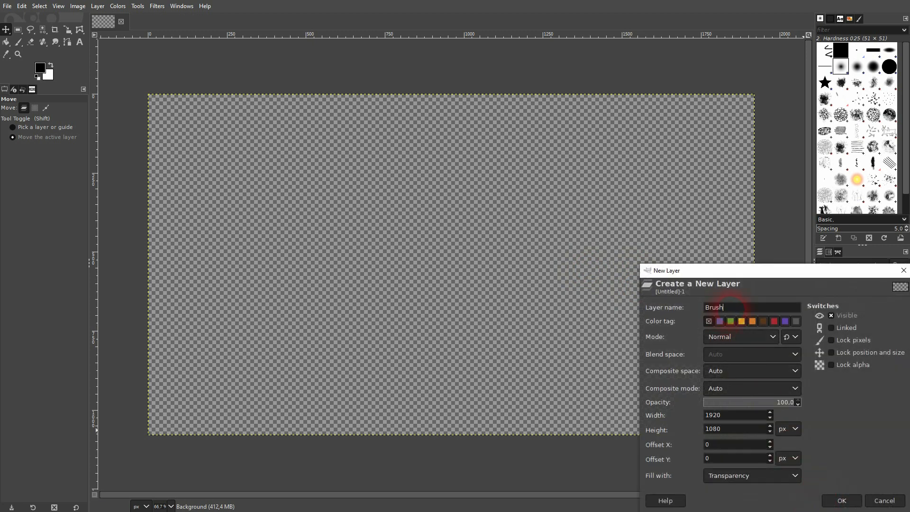
click(794, 475)
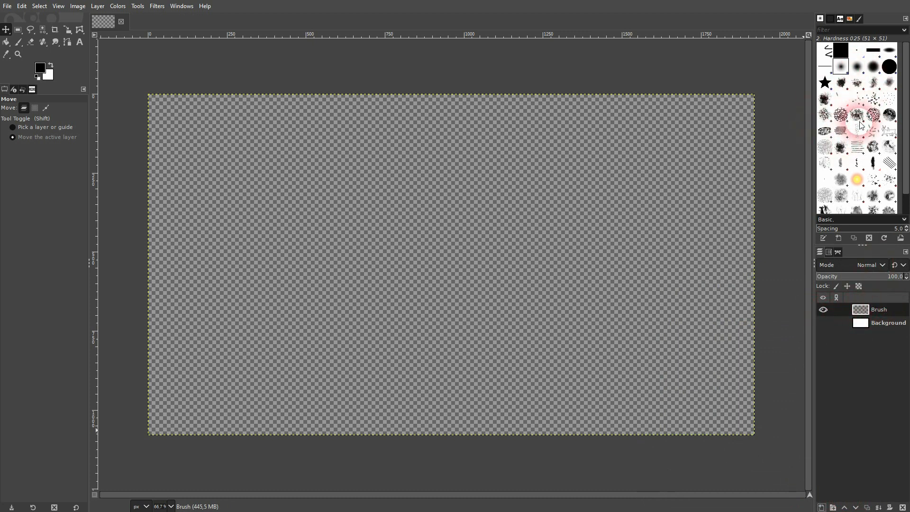
click(181, 5)
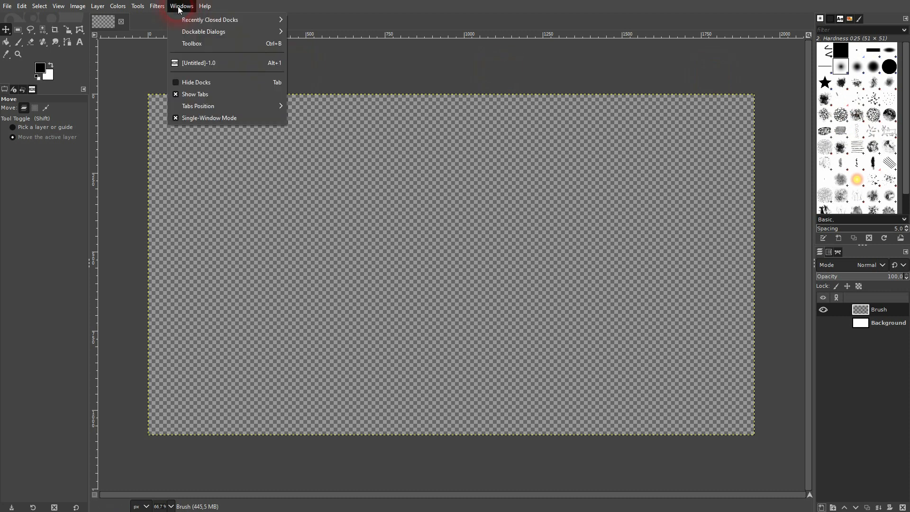
mouse_move(203, 31)
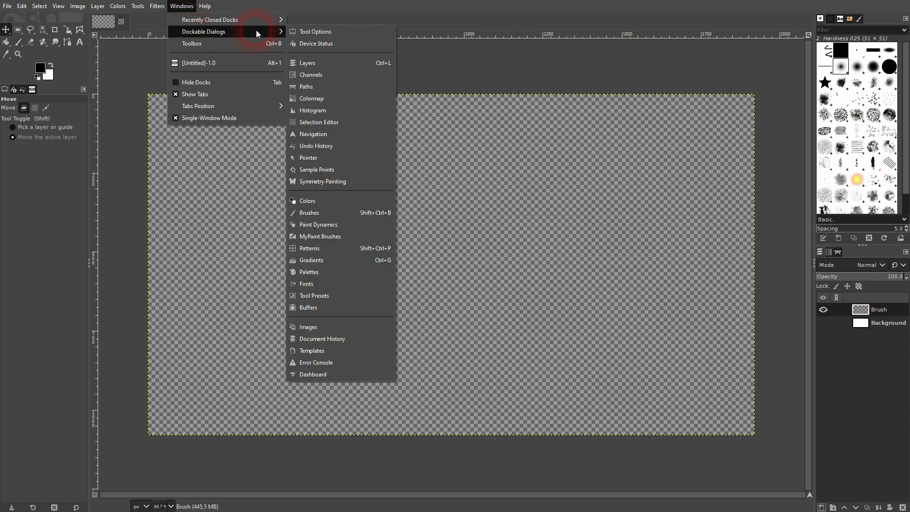
mouse_move(317, 216)
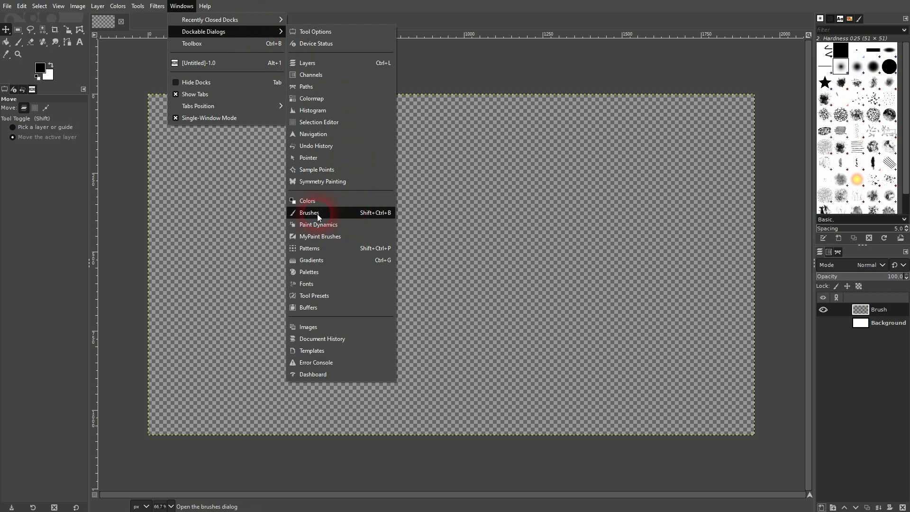
click(309, 212)
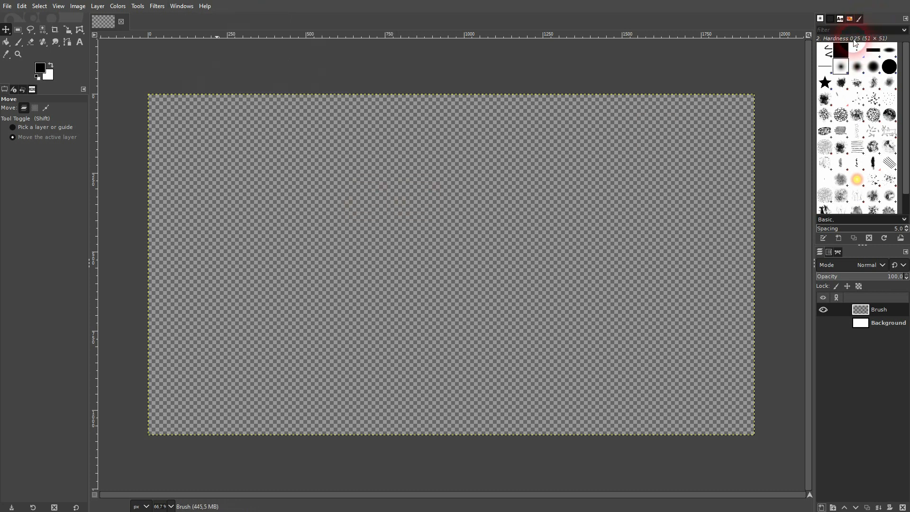
mouse_move(264, 46)
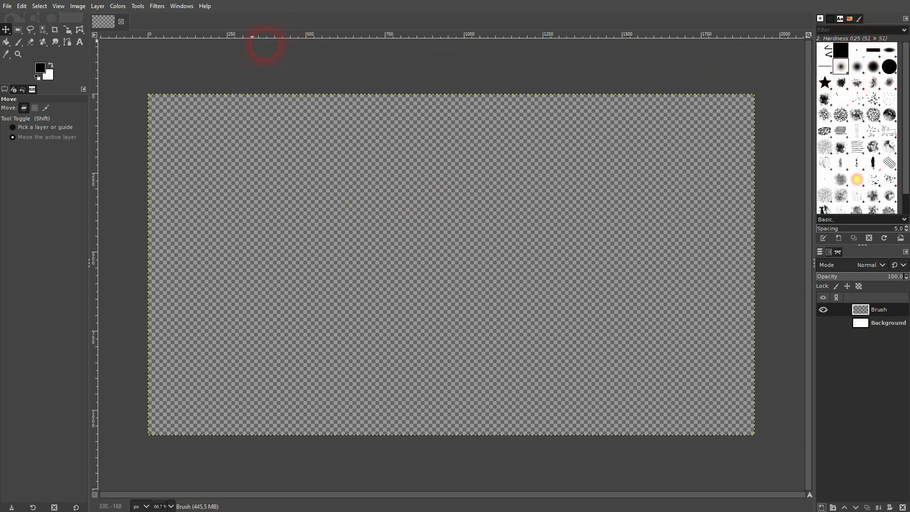
click(181, 6)
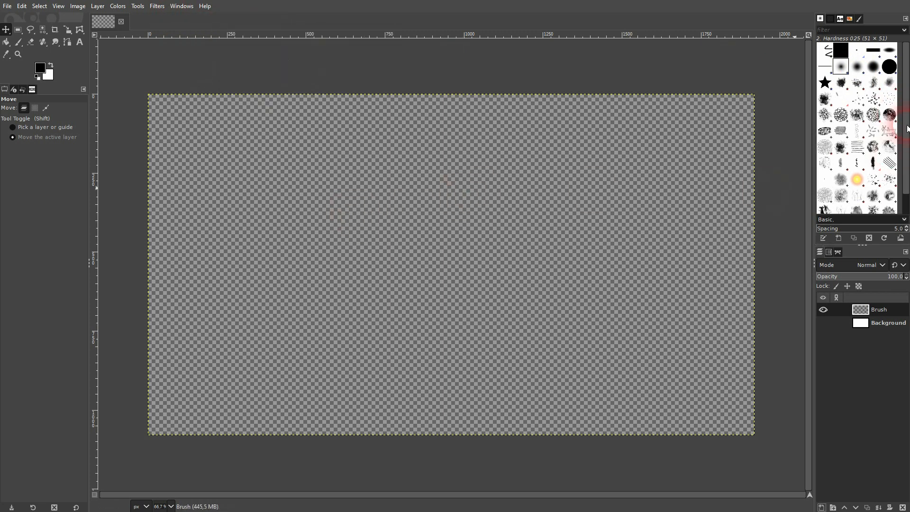
mouse_move(310, 86)
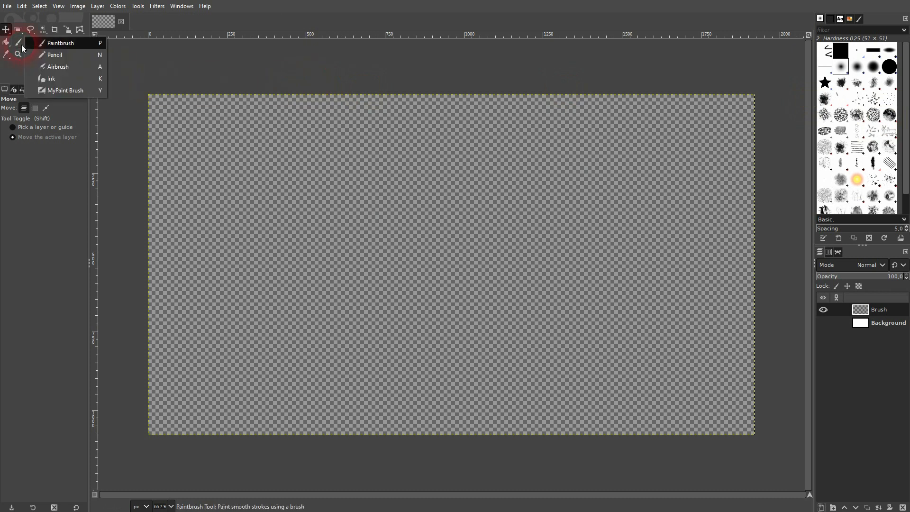
mouse_move(60, 43)
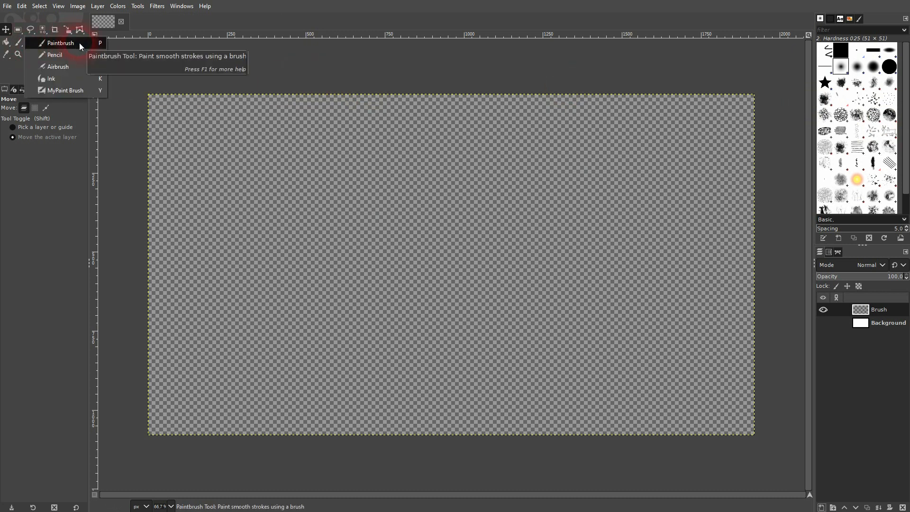
Step: Paint a thick black freehand squiggle on the Brush layer with a soft round paintbrush
click(60, 43)
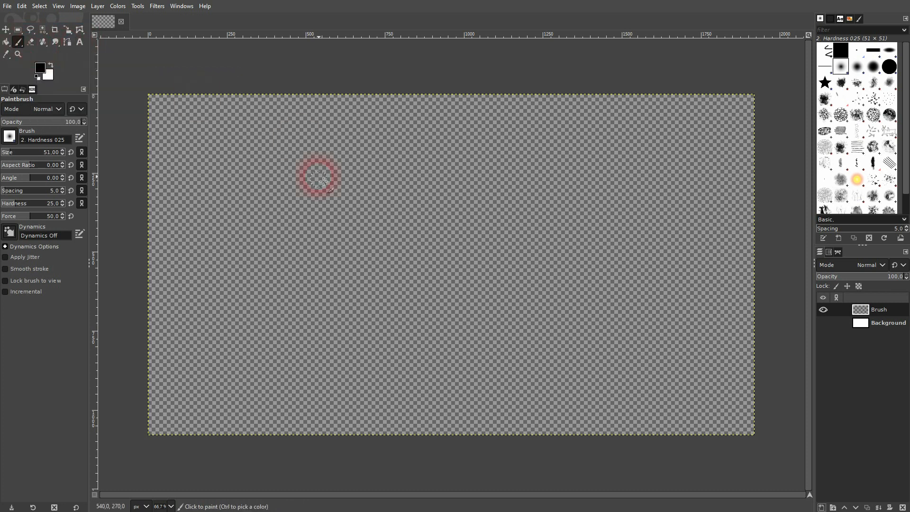
mouse_move(400, 208)
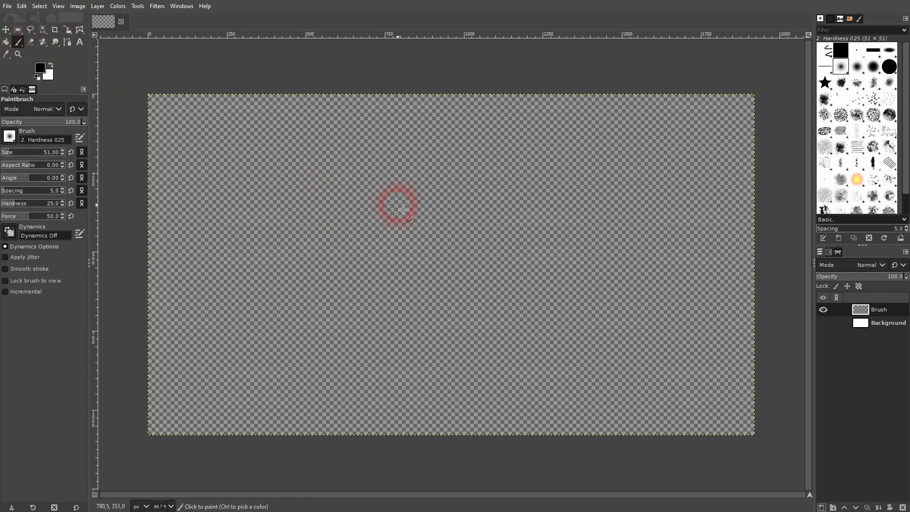
click(857, 66)
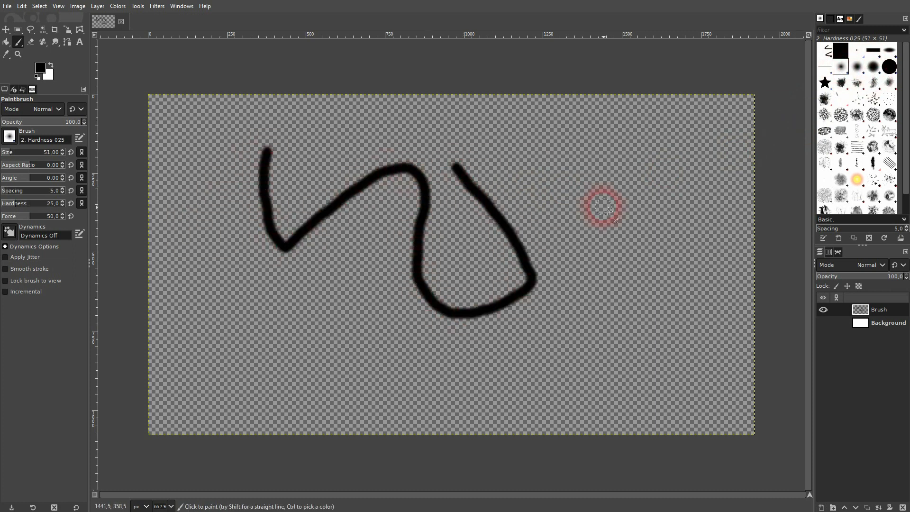
mouse_move(571, 180)
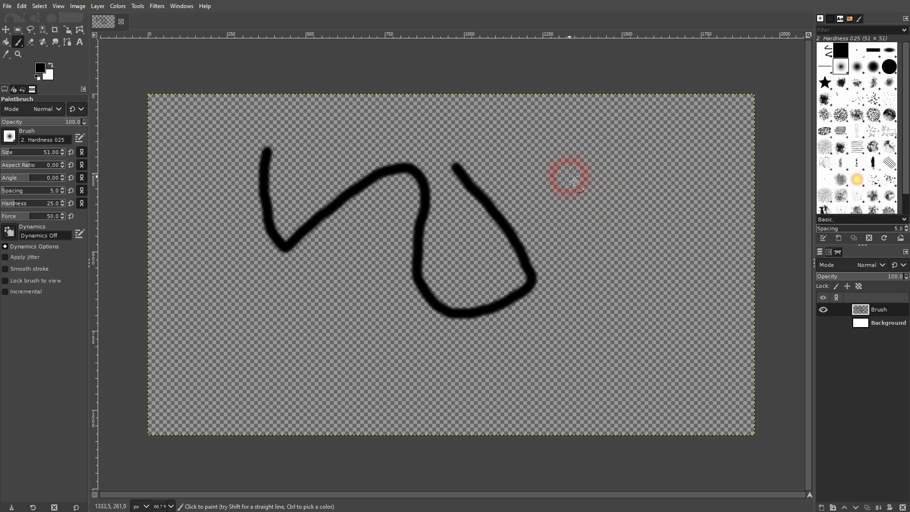
mouse_move(406, 222)
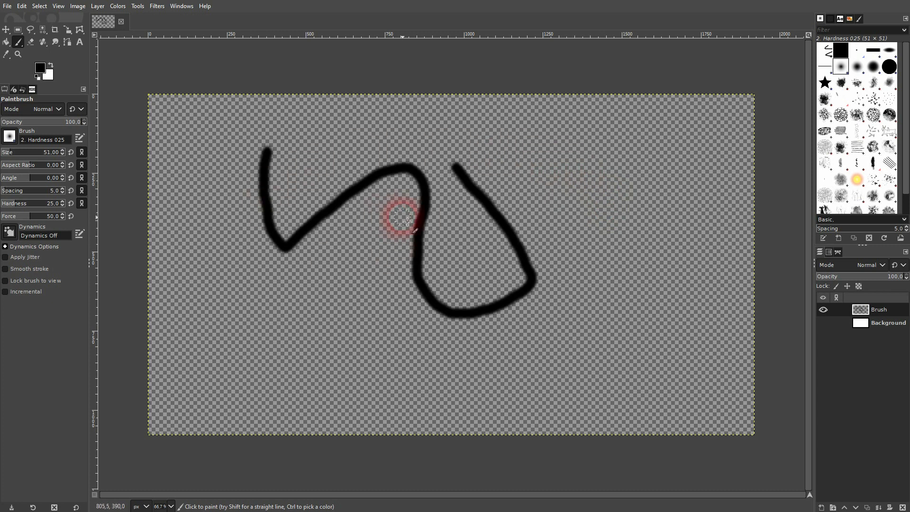
click(5, 30)
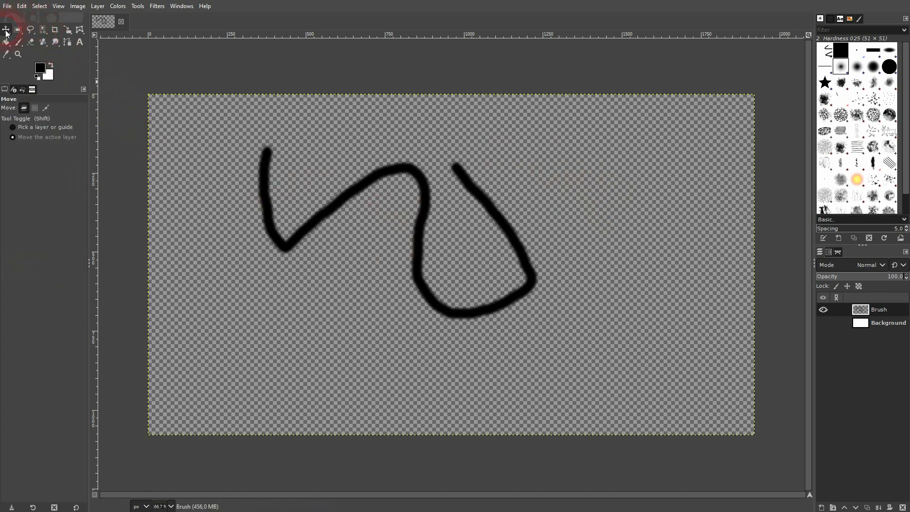
Step: Copy the Brush layer's black squiggle to the clipboard with Edit > Copy
click(21, 5)
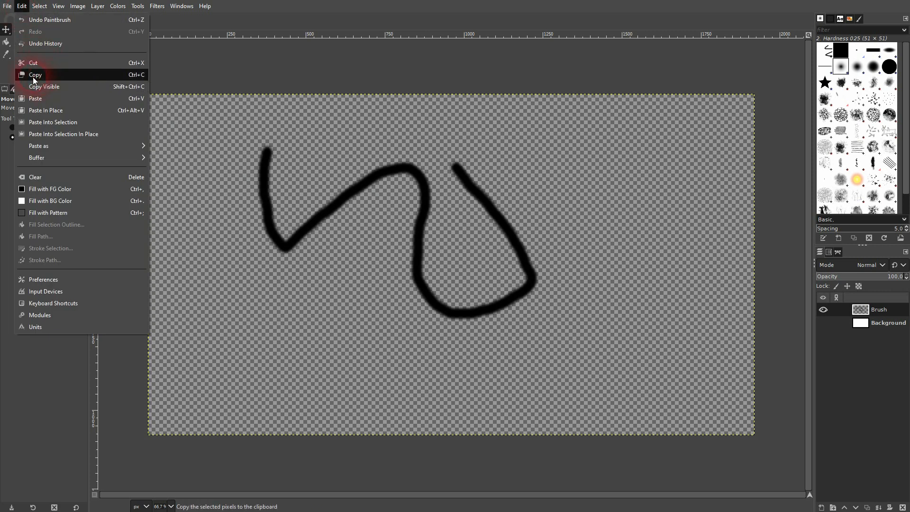
click(35, 74)
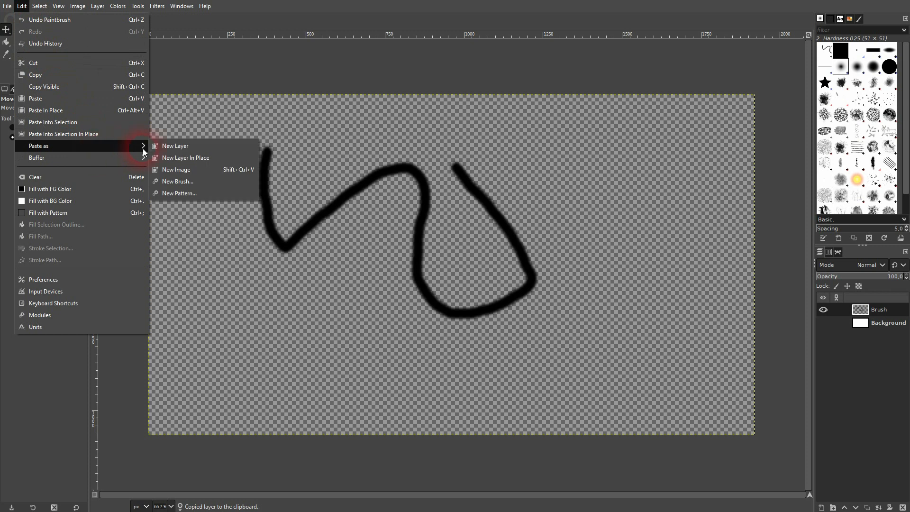
mouse_move(200, 181)
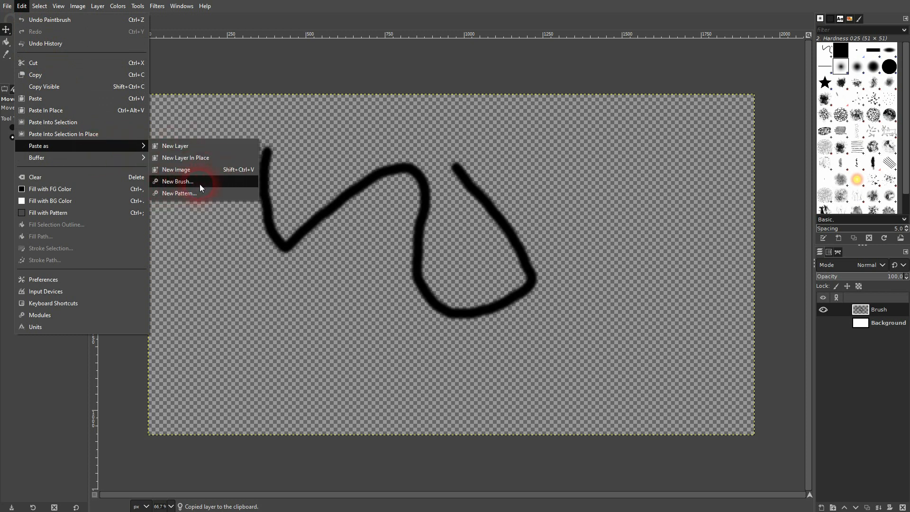
Step: Paste the squiggle as a new brush 'Tutorial 1', file 'tutorial1', spacing 28.4
click(177, 181)
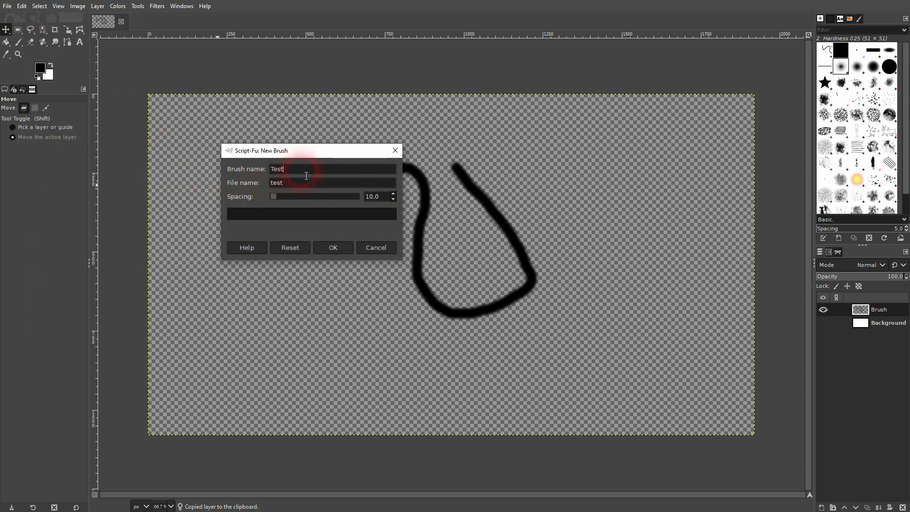
text(Tutorial)
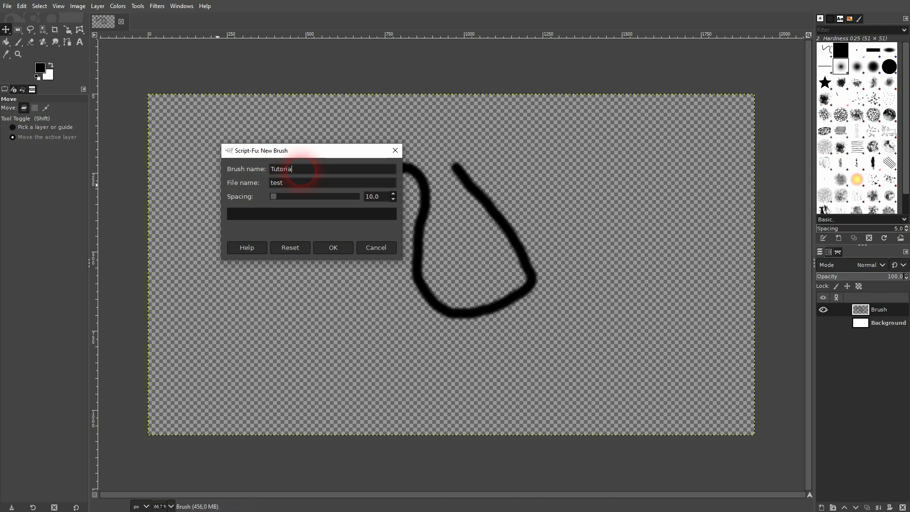
text(1)
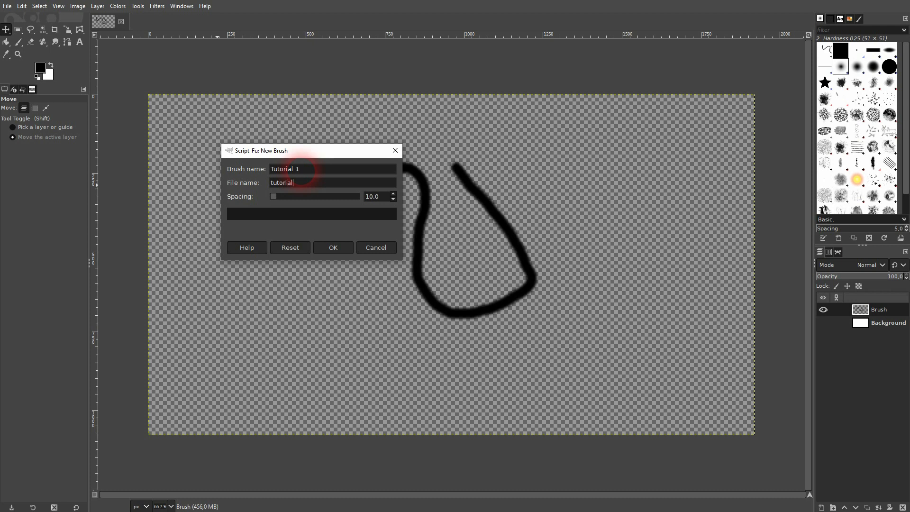
text(1)
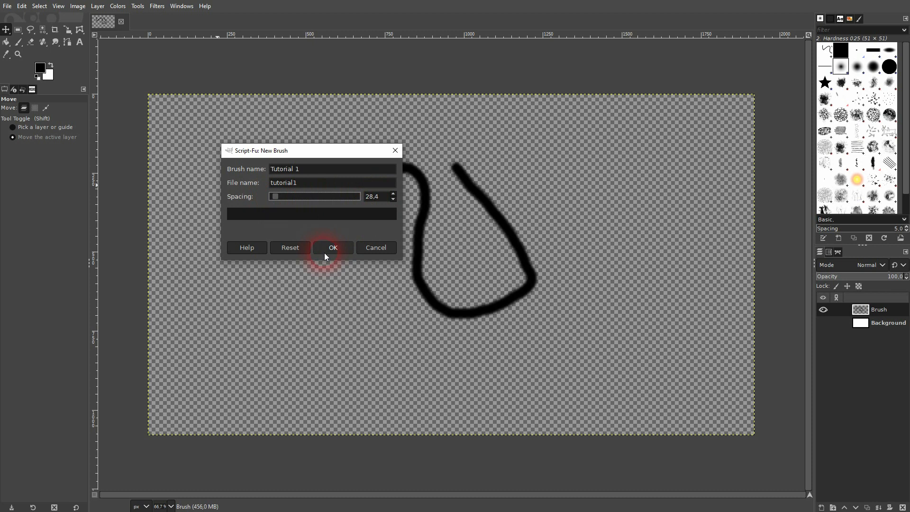
click(332, 248)
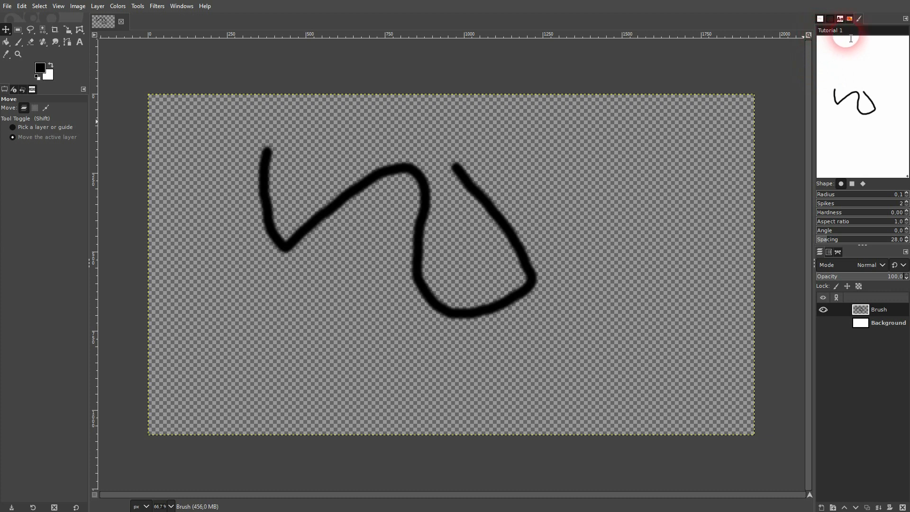
mouse_move(881, 129)
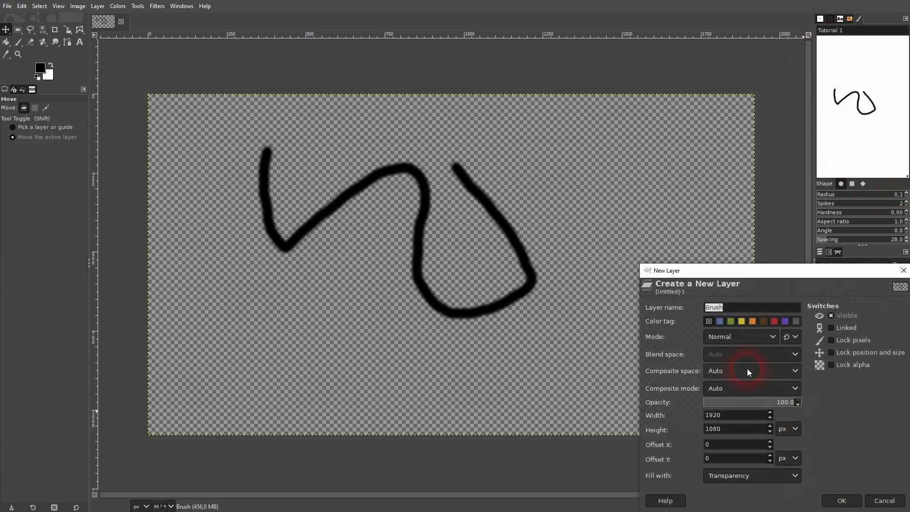
Step: Create a transparent layer named 'Tutorial 1' and hide the Brush squiggle layer
text(Tutorial 1)
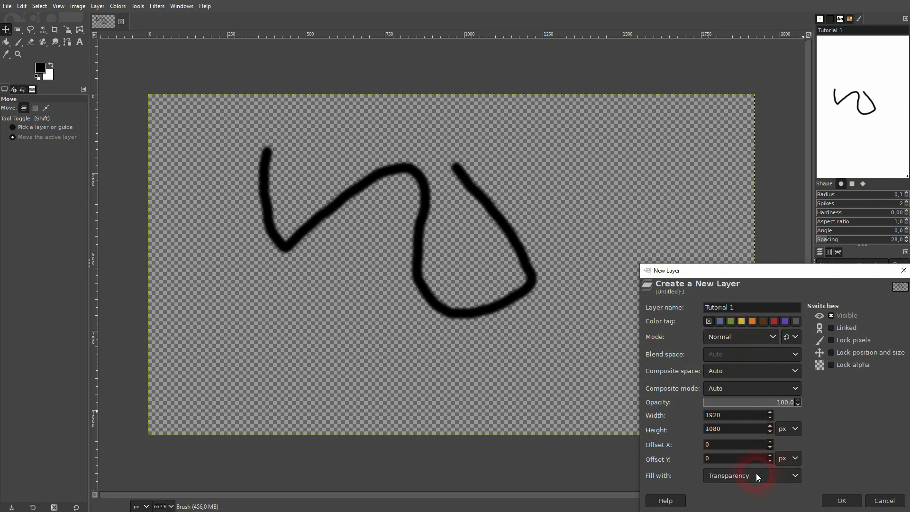
click(840, 500)
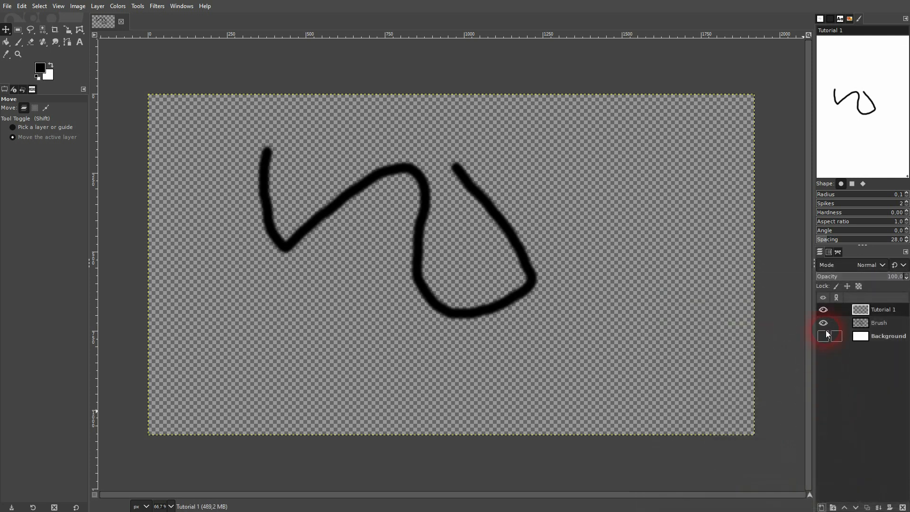
click(822, 322)
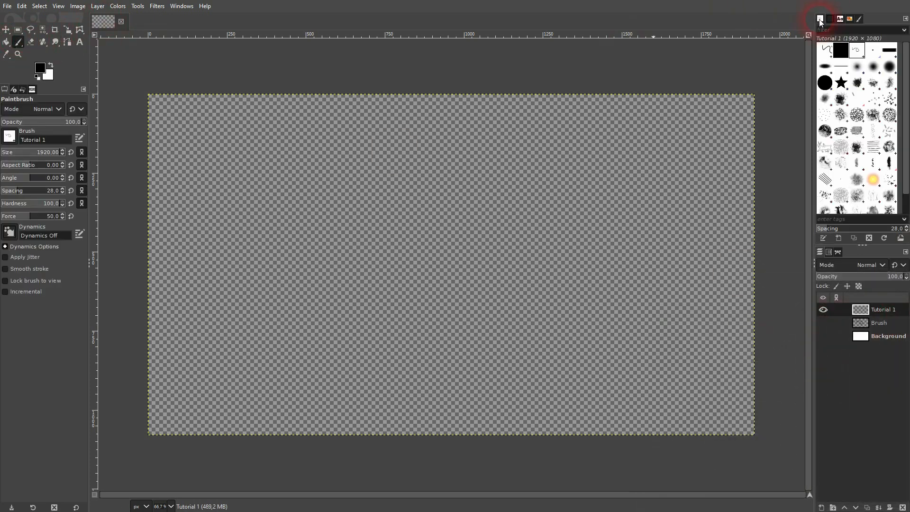
Step: Hide the Tutorial 1 stroke layer and add a transparent 'Brush 2' layer
click(855, 49)
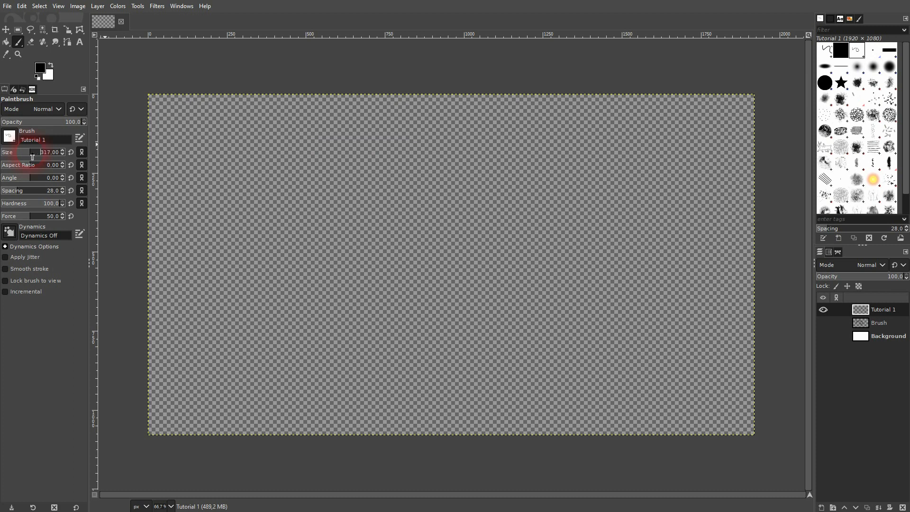
mouse_move(38, 152)
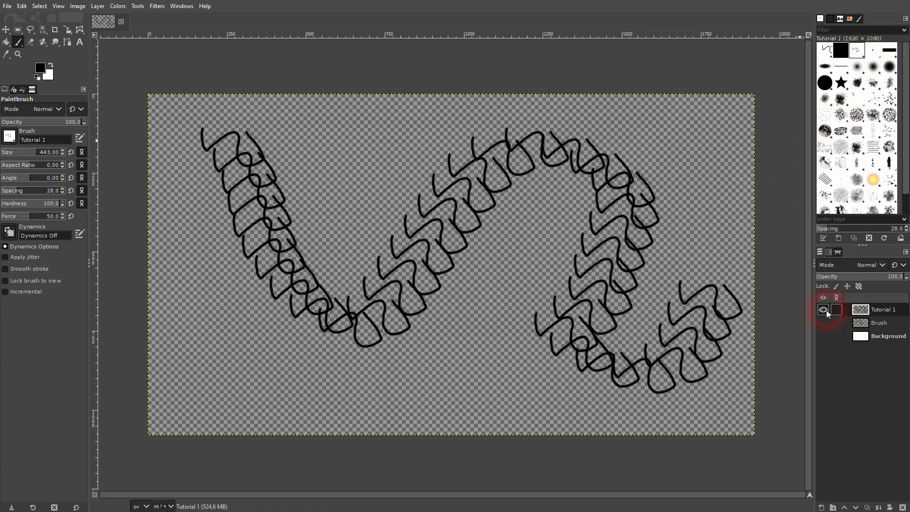
click(822, 310)
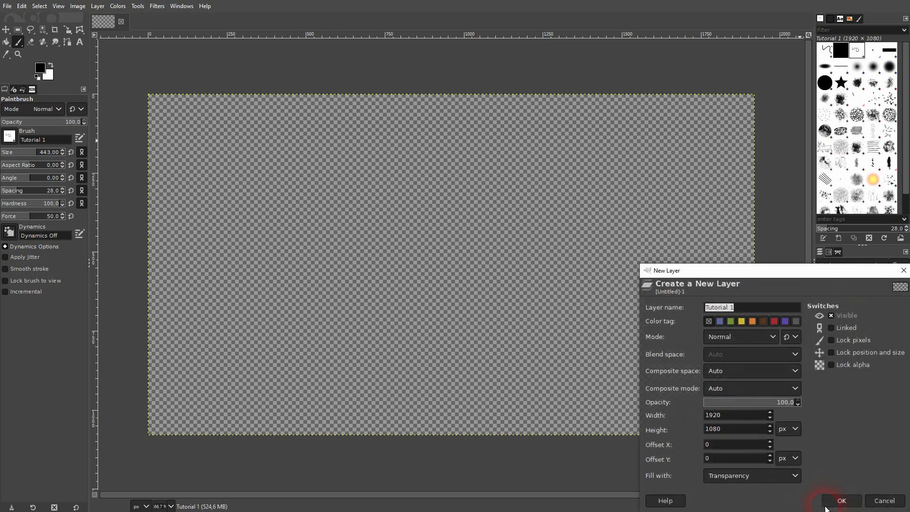
mouse_move(754, 316)
text(Brush 2)
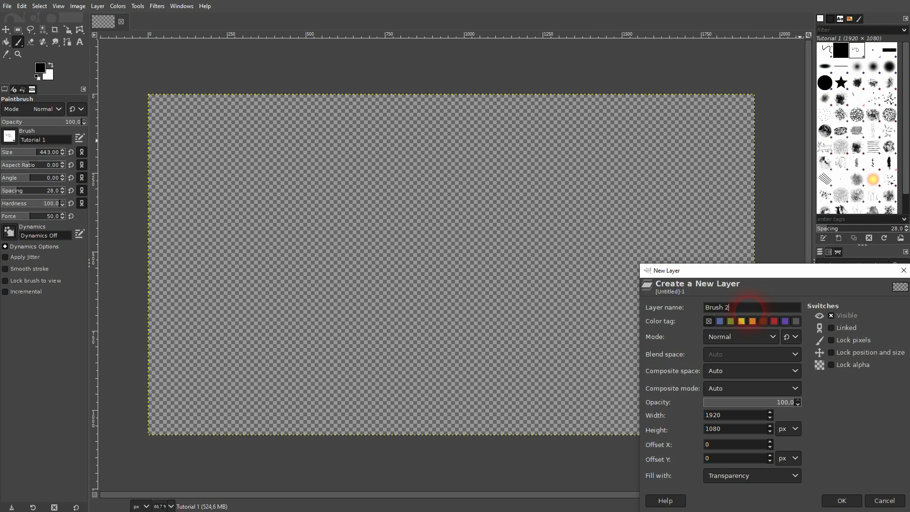
click(840, 500)
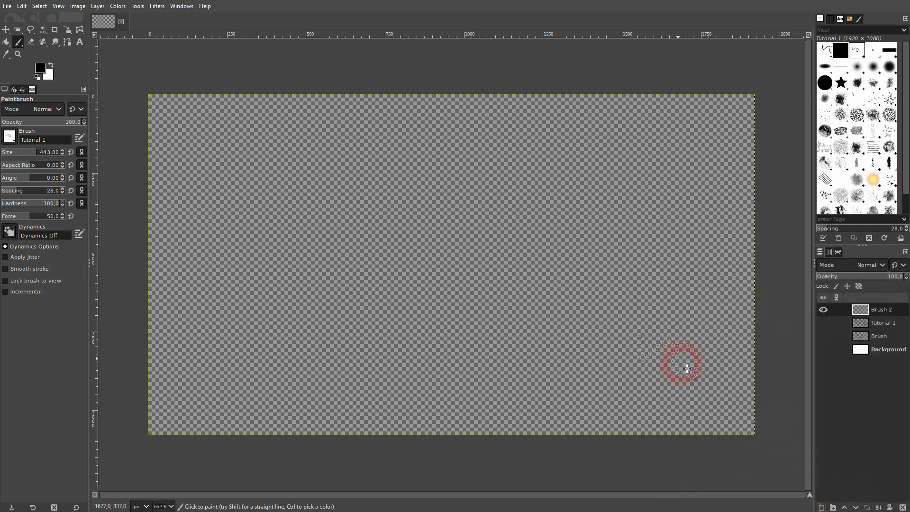
Step: Type 'tutorial' in black Arial Heavy 62 px with letter spacing 20
click(79, 42)
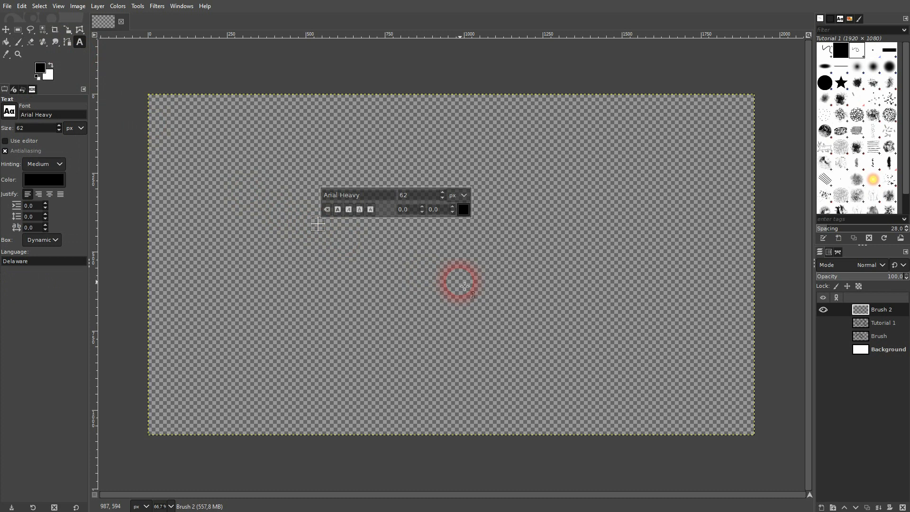
text(tutorial)
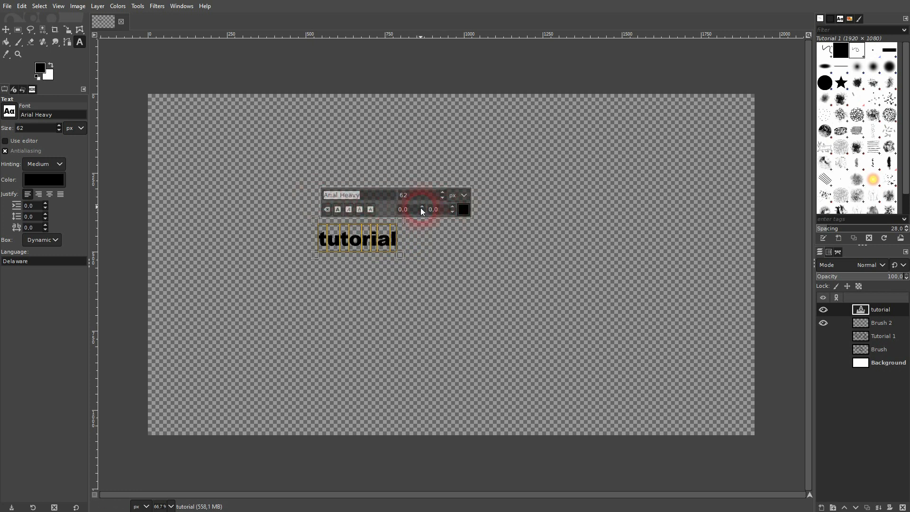
mouse_move(421, 209)
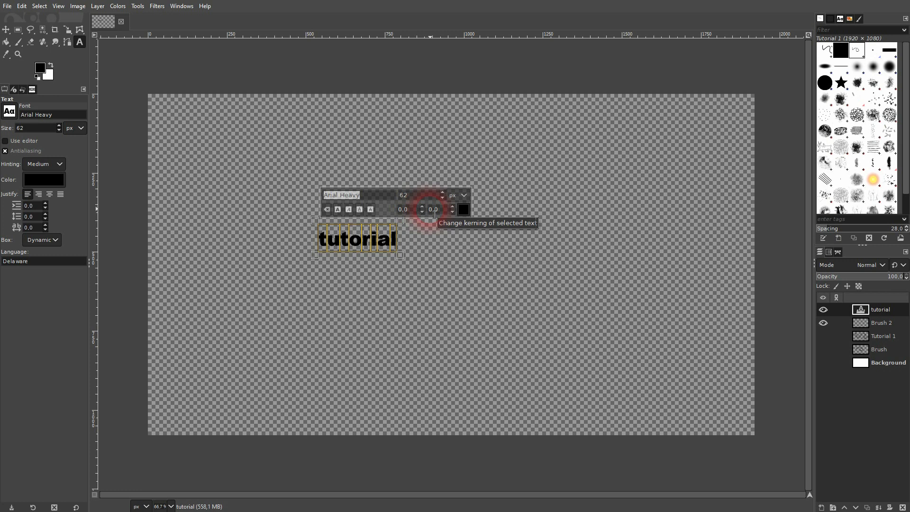
mouse_move(122, 229)
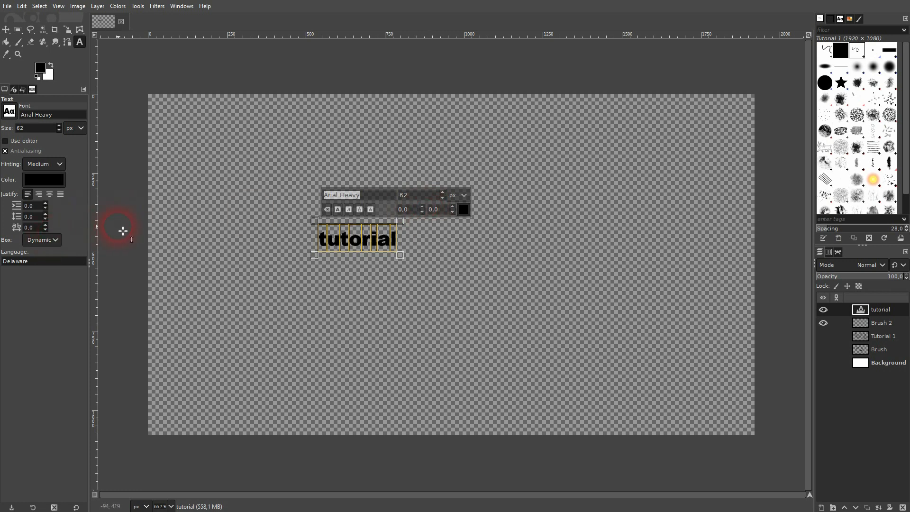
mouse_move(16, 231)
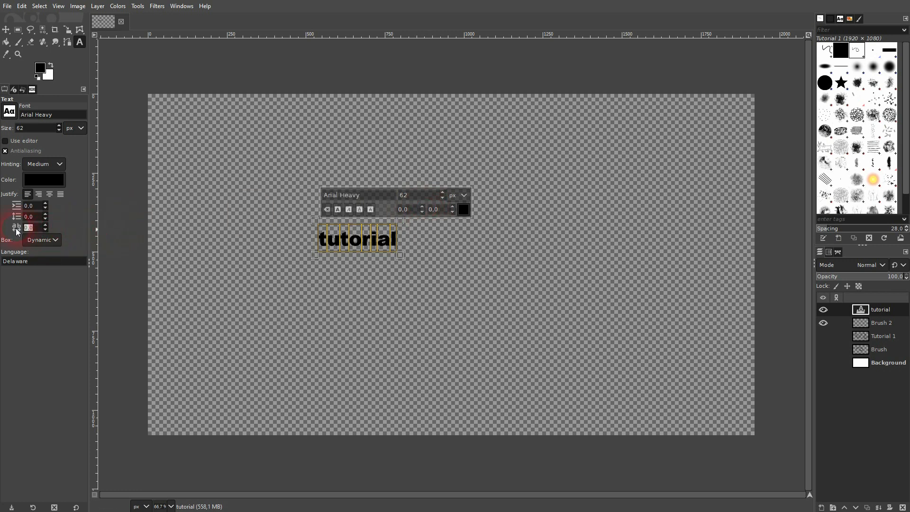
click(29, 227)
text(20)
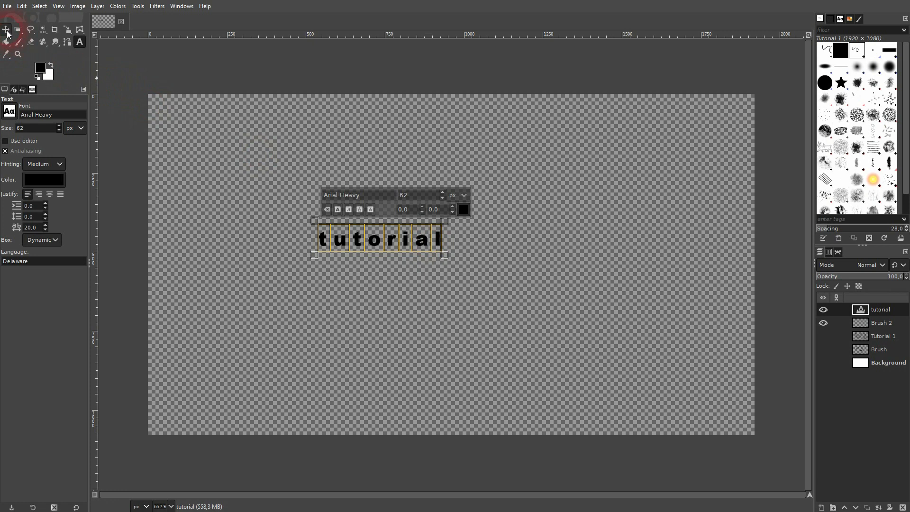
Step: Paste the text as a new brush 'Tutorial 2' (file tutorial2) and hide the text layer
click(21, 5)
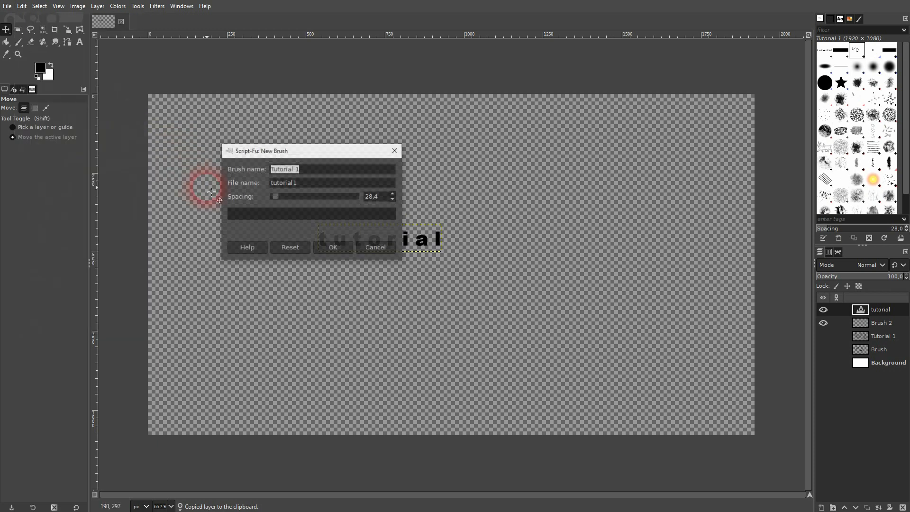
text(Tutorial 2)
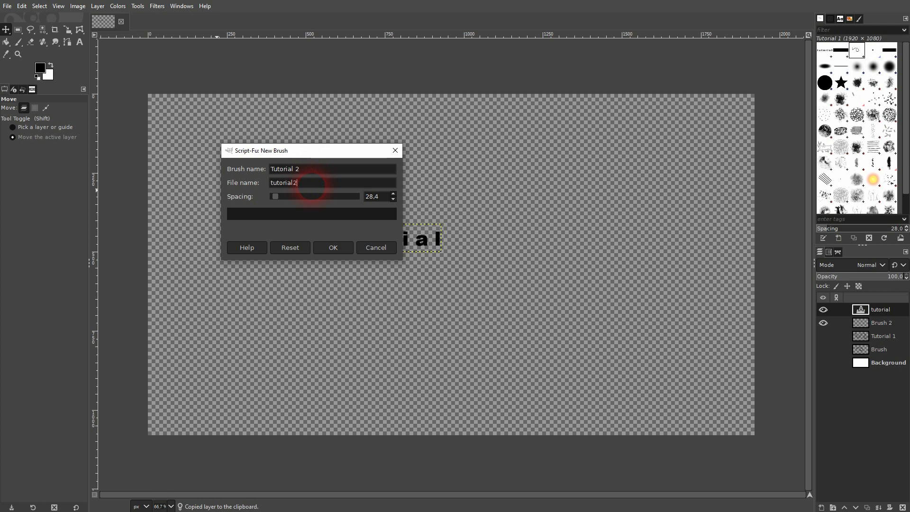
click(333, 247)
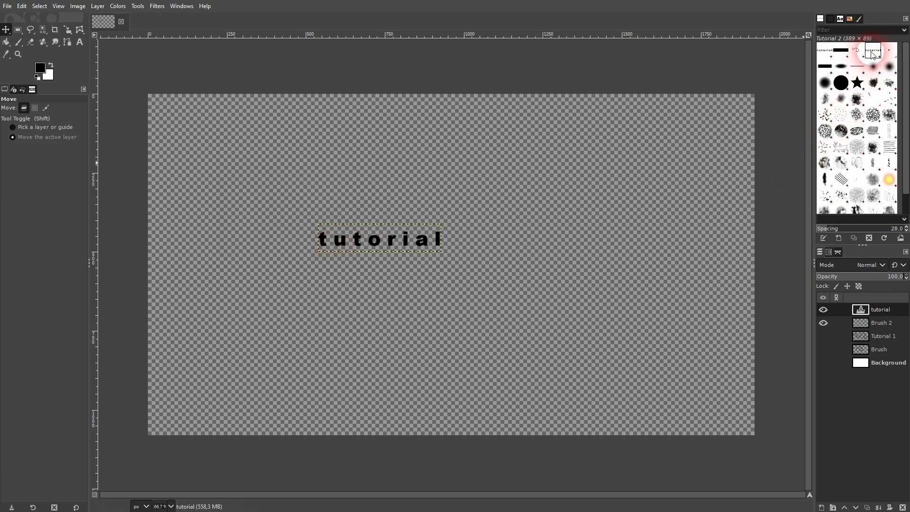
click(822, 309)
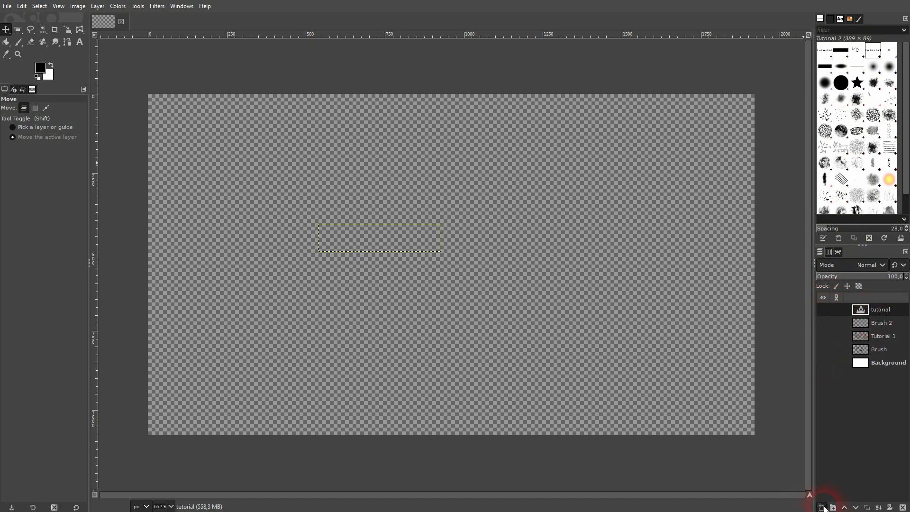
Step: Add a transparent 'Tutorial 2' layer and paint wavy strokes with the Tutorial 2 brush
click(821, 506)
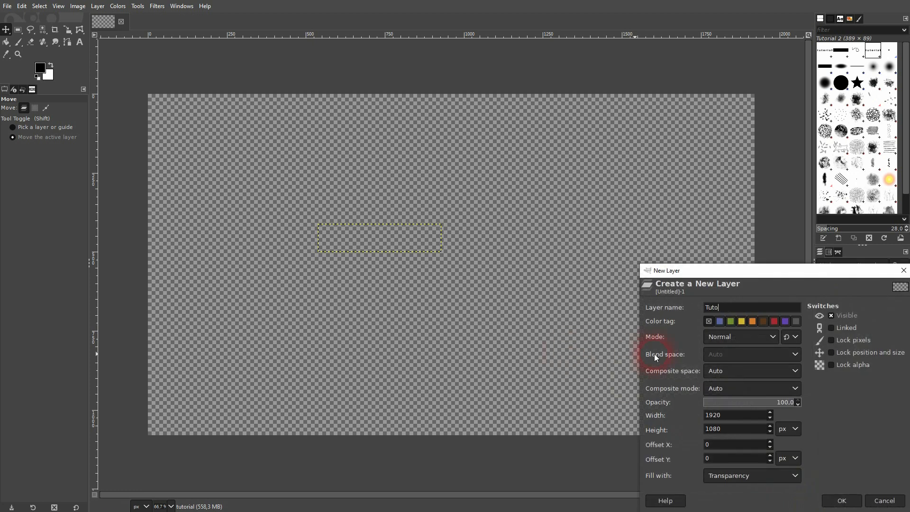
text(rial 2)
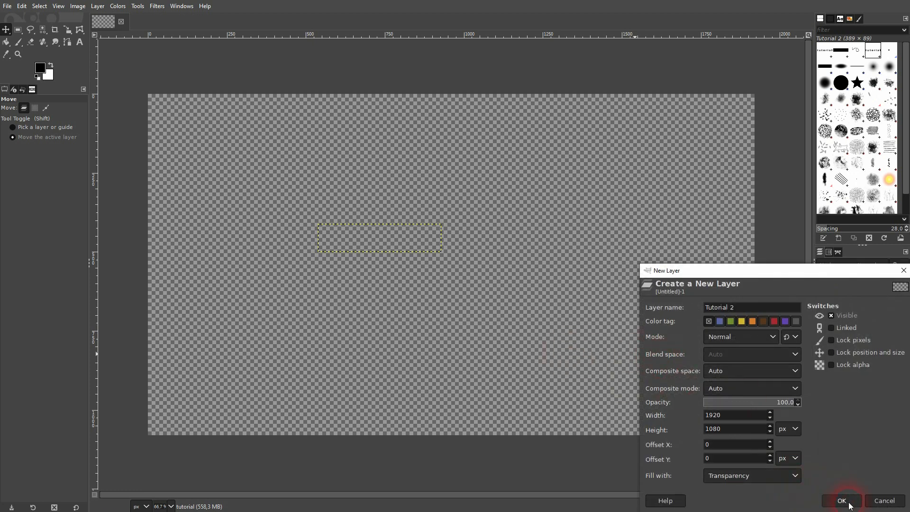
click(841, 500)
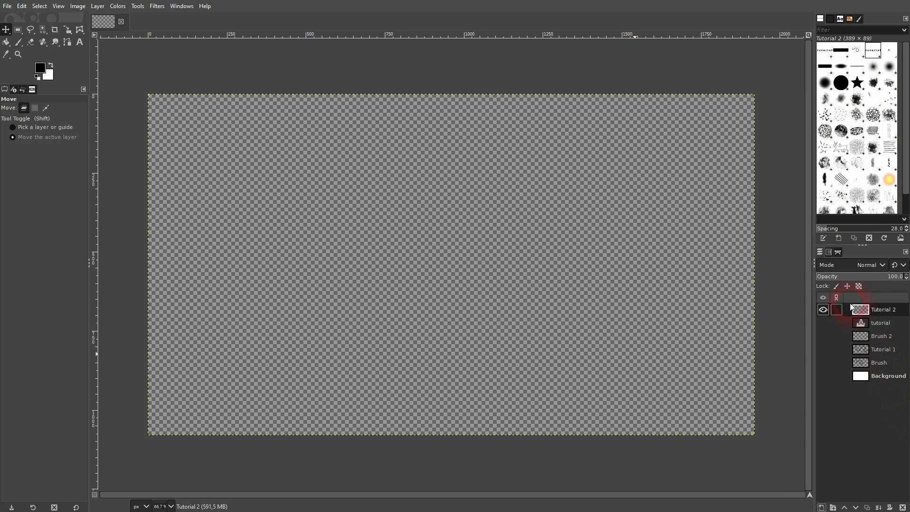
click(18, 41)
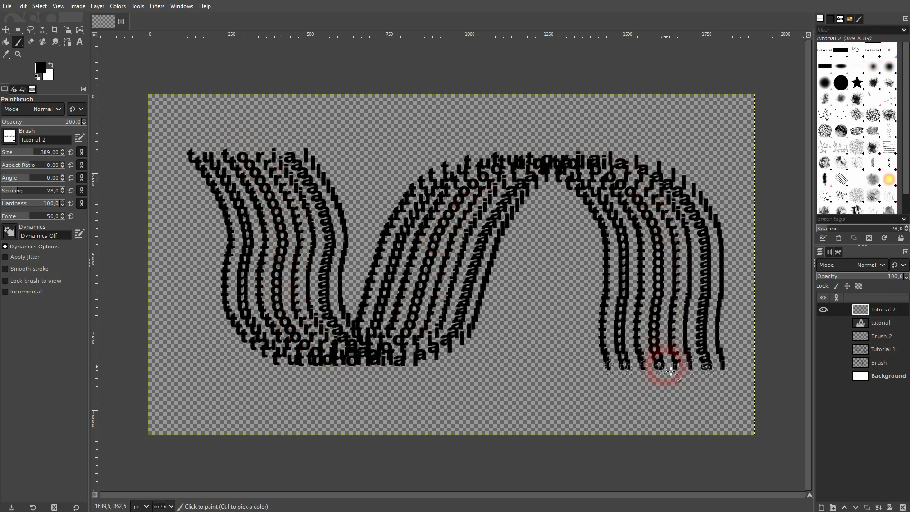
mouse_move(557, 386)
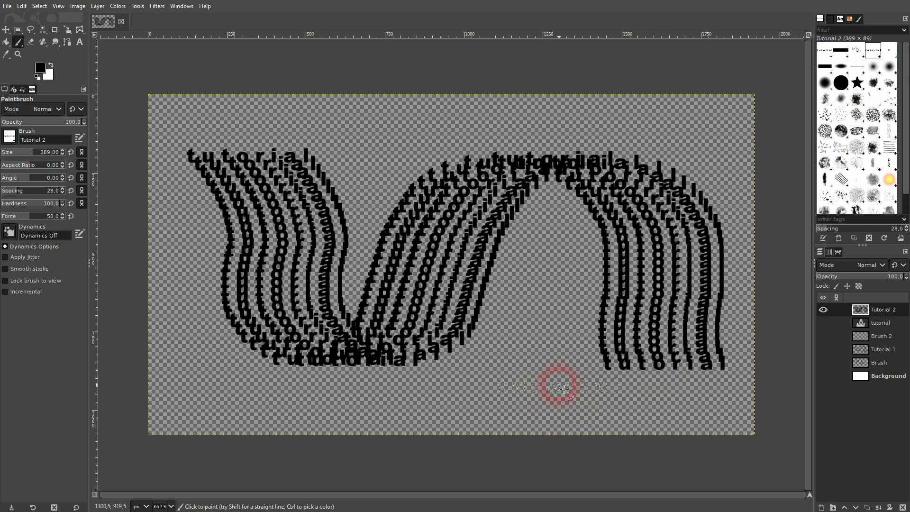
mouse_move(693, 342)
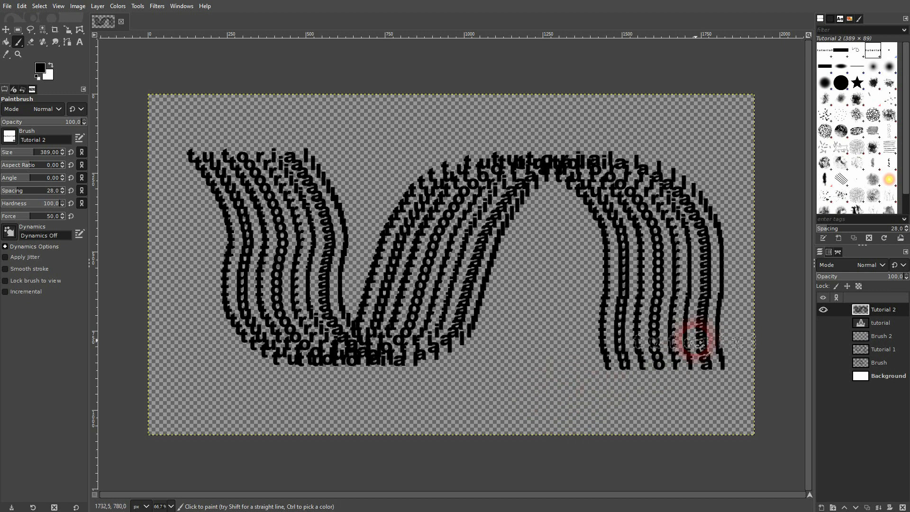
mouse_move(693, 335)
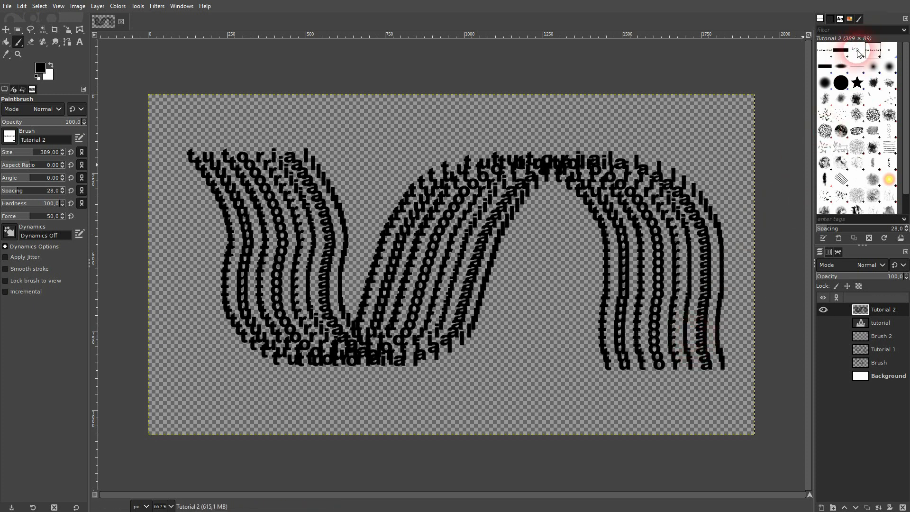
right_click(855, 49)
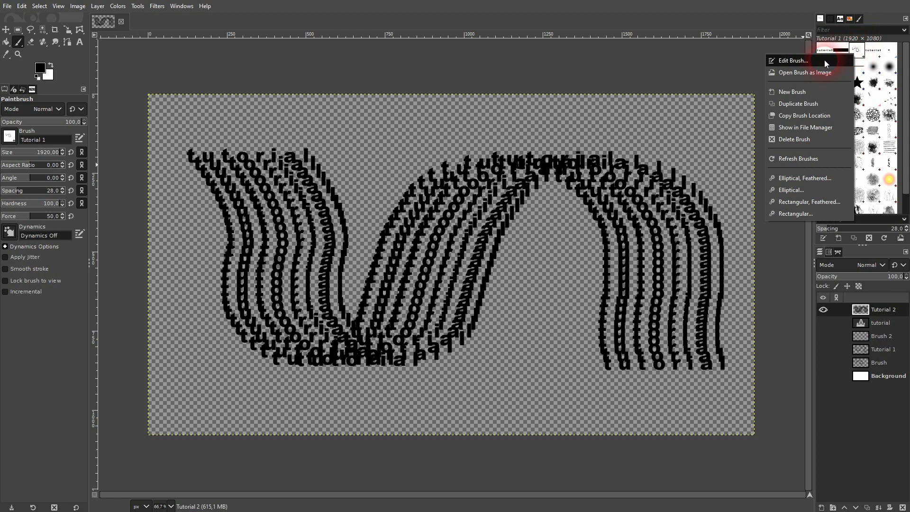
click(792, 60)
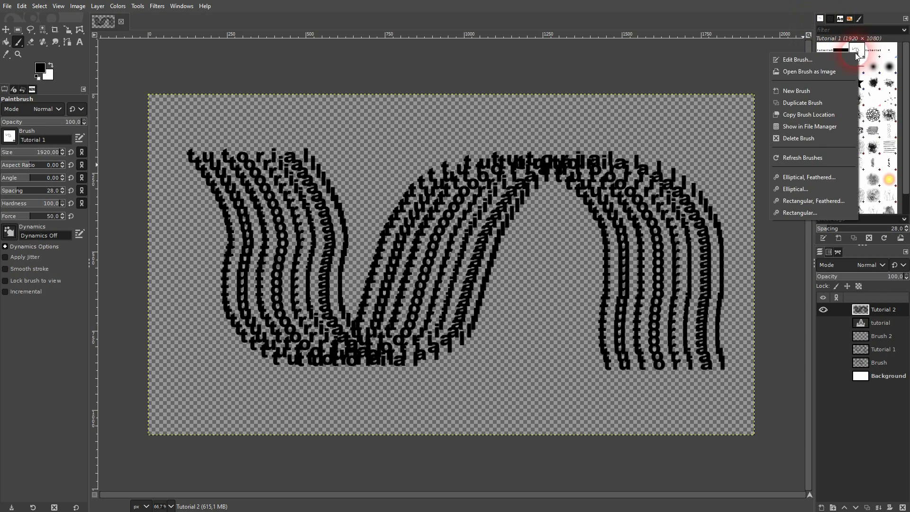
click(800, 138)
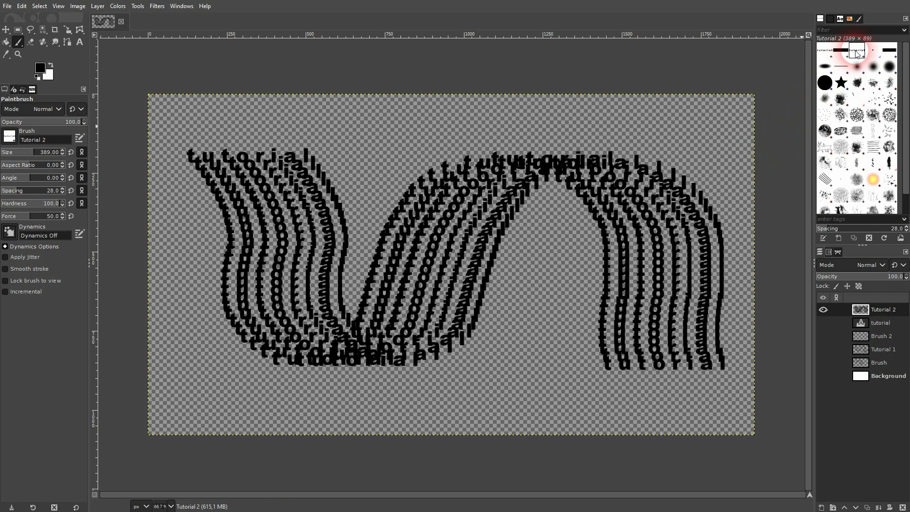
right_click(856, 49)
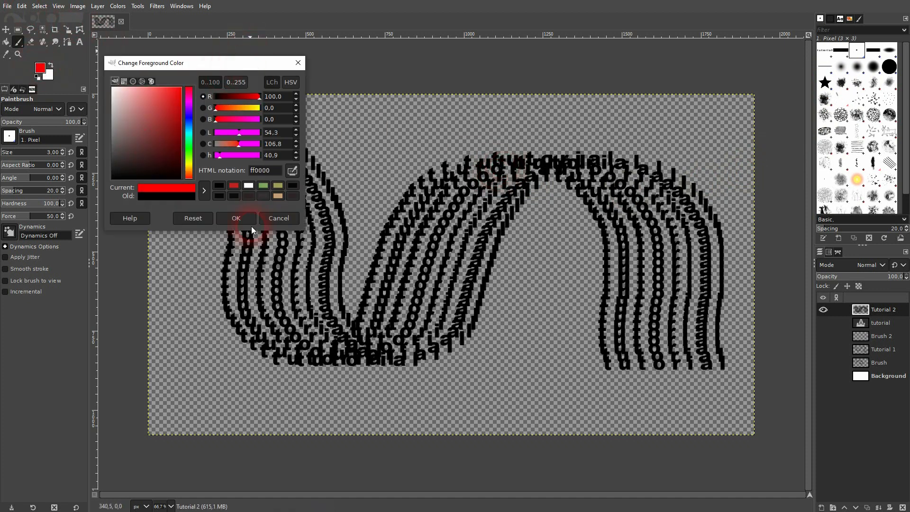
Step: Set the foreground colour to red ff0000 and fill the Tutorial 2 layer with it
click(21, 6)
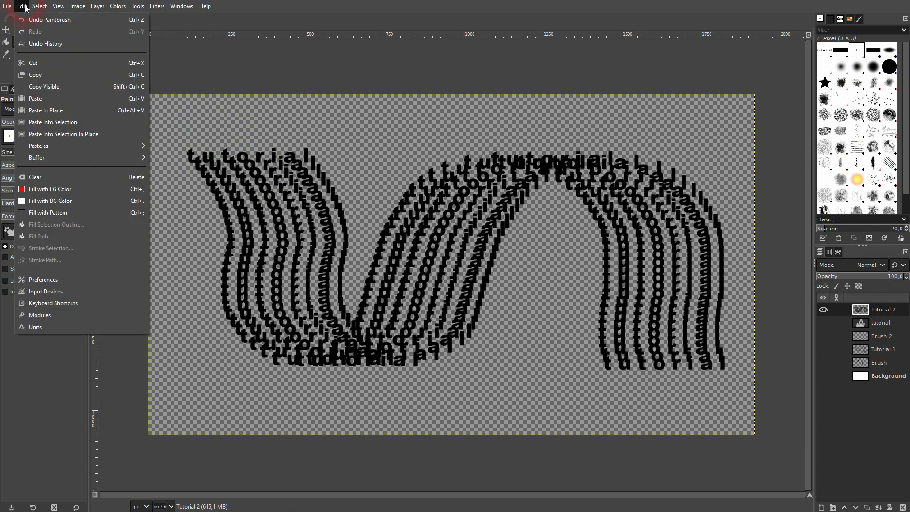
click(50, 189)
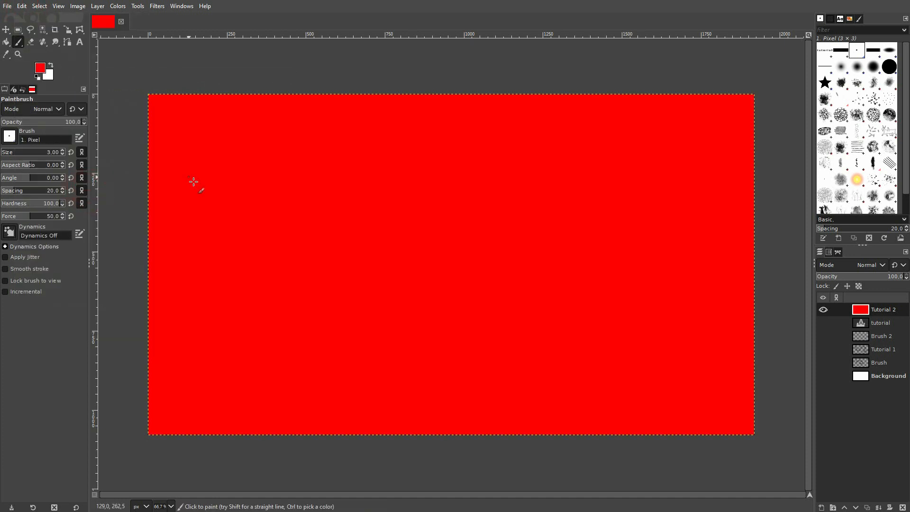
mouse_move(214, 163)
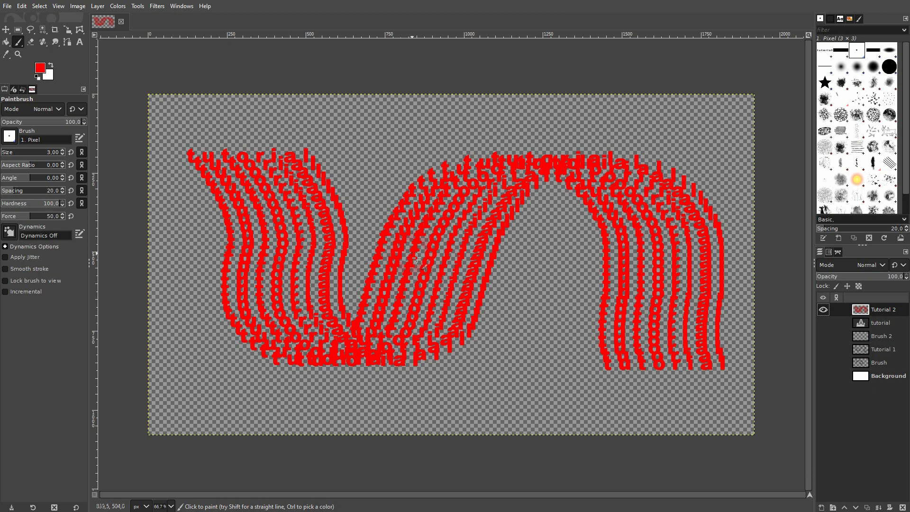
mouse_move(434, 246)
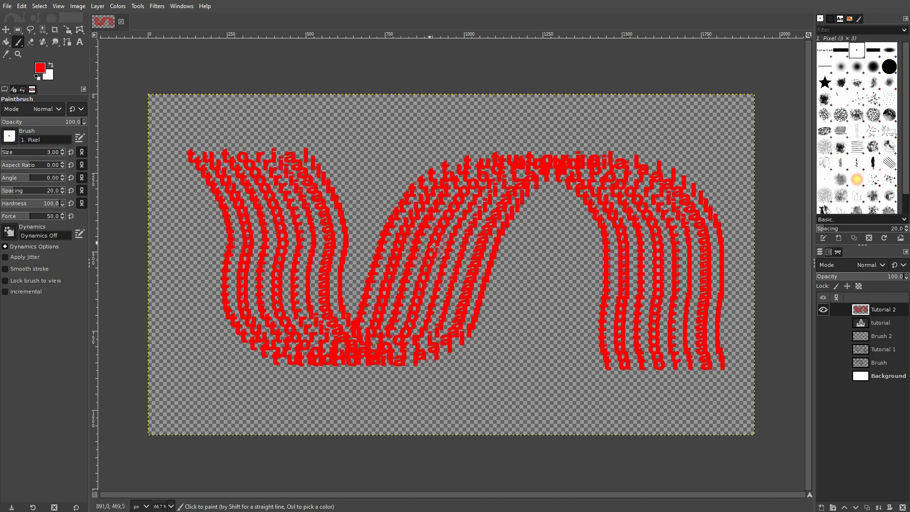
mouse_move(447, 248)
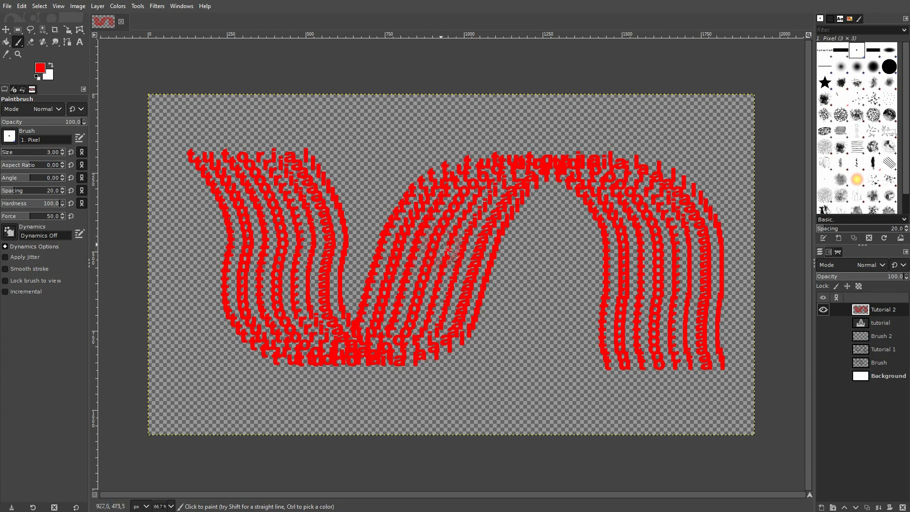